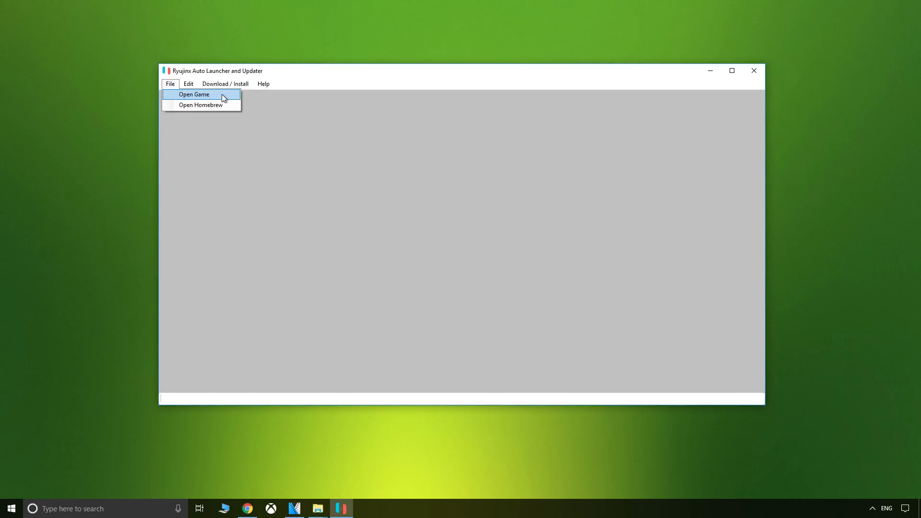
Step: Browse the launcher's Edit and Download / Install menus, then launch The Binding of Isaac via Open Game
click(188, 83)
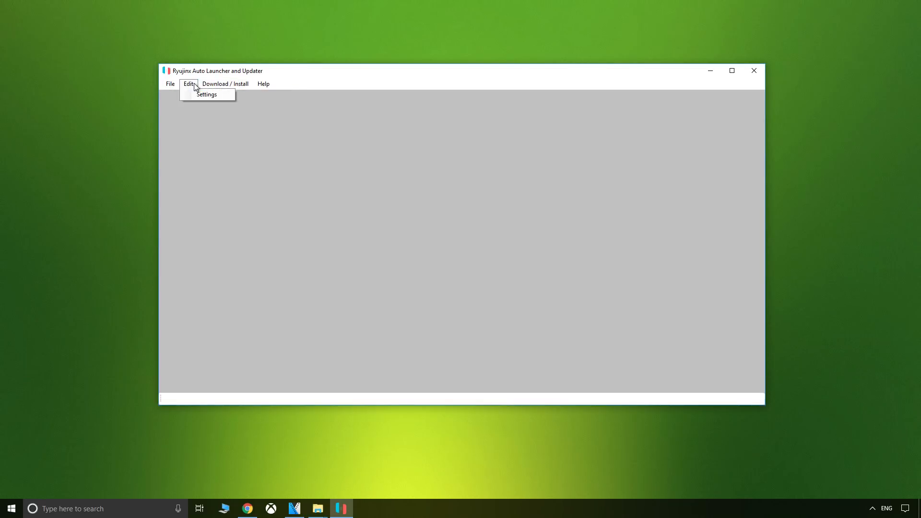
click(224, 84)
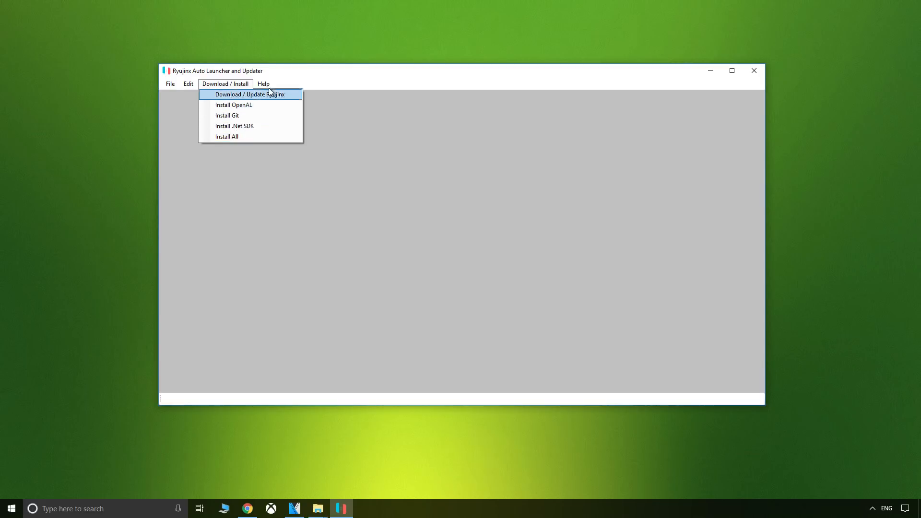
click(250, 94)
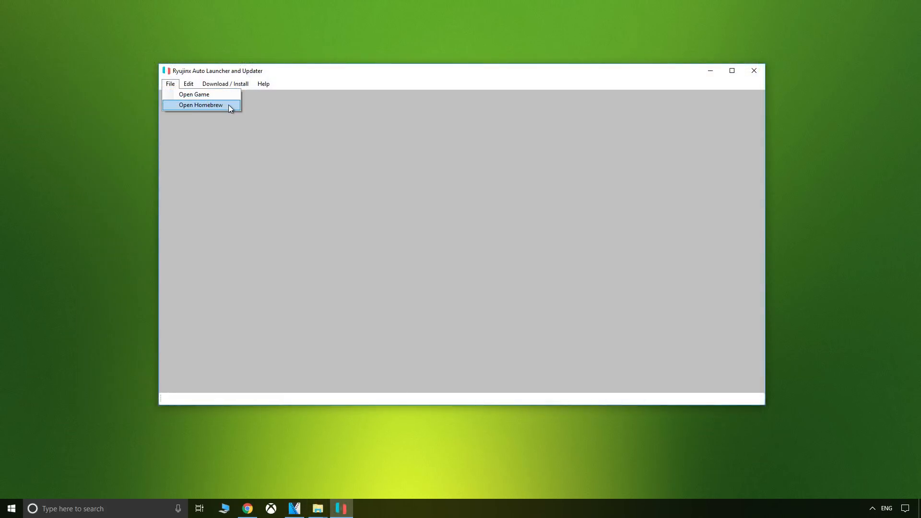
click(188, 83)
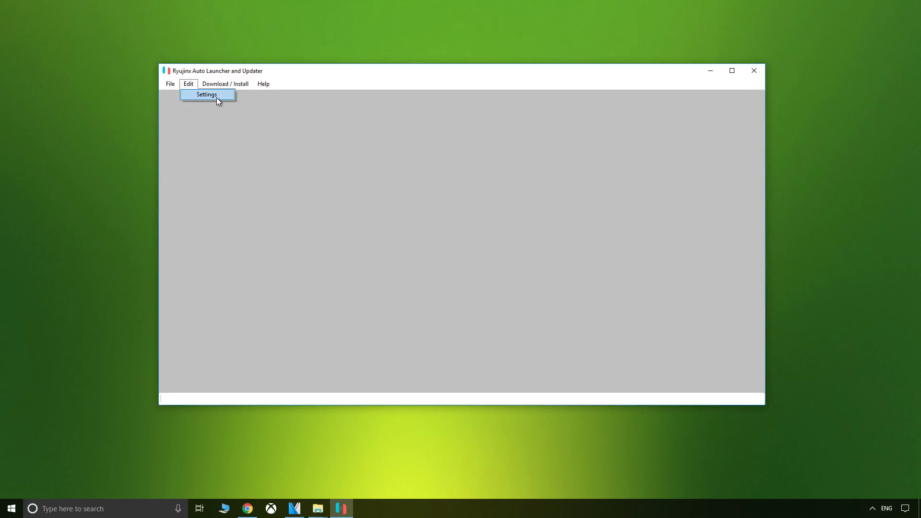
click(224, 84)
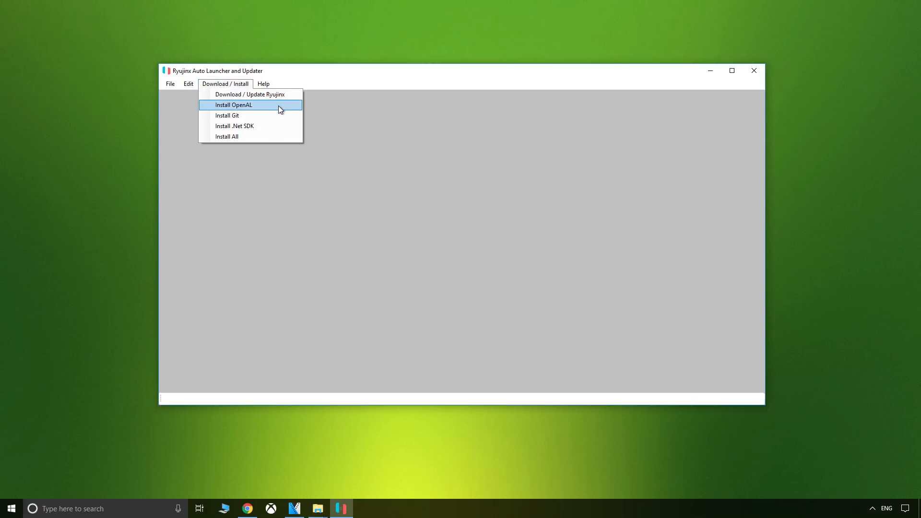
mouse_move(286, 125)
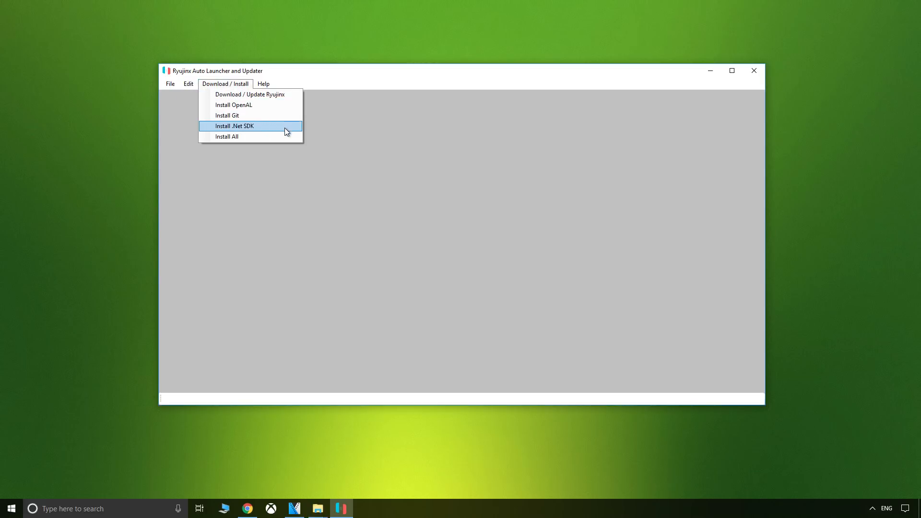
click(263, 84)
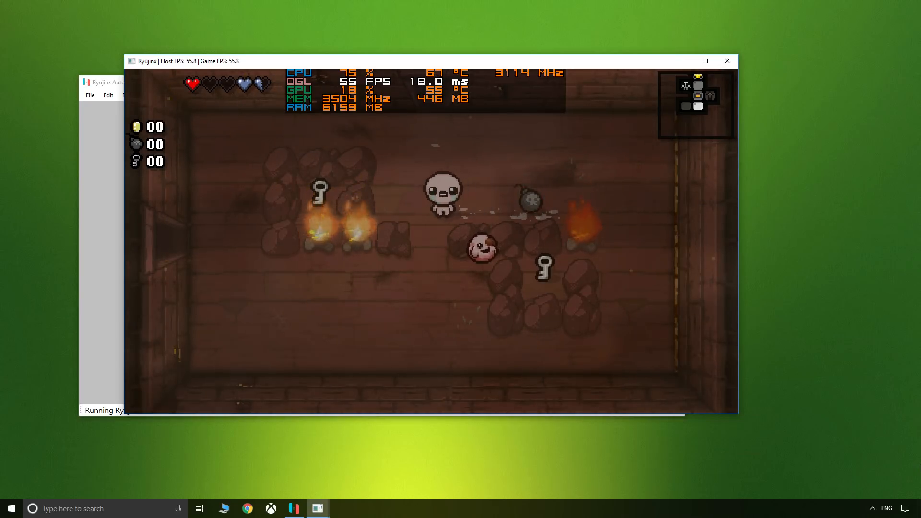
Step: Move the character to the right in the running Binding of Isaac game
key(right)
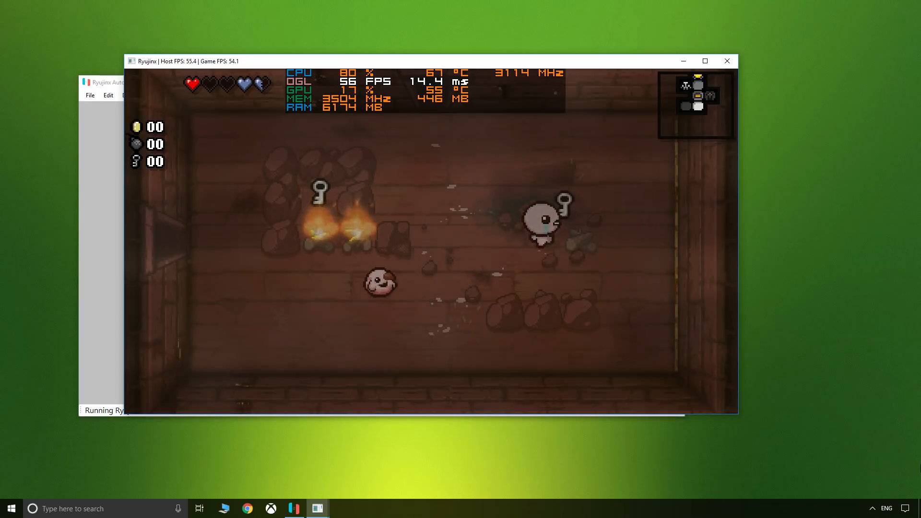